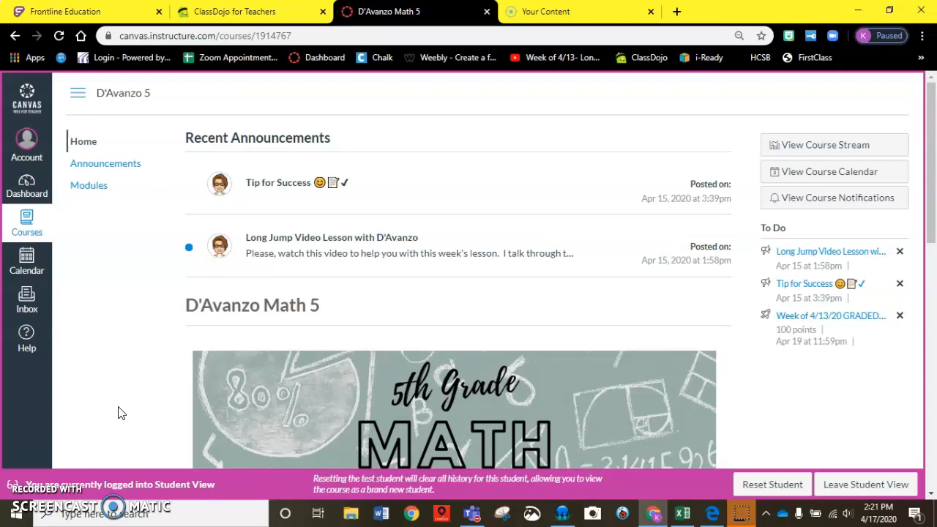
mouse_move(378, 344)
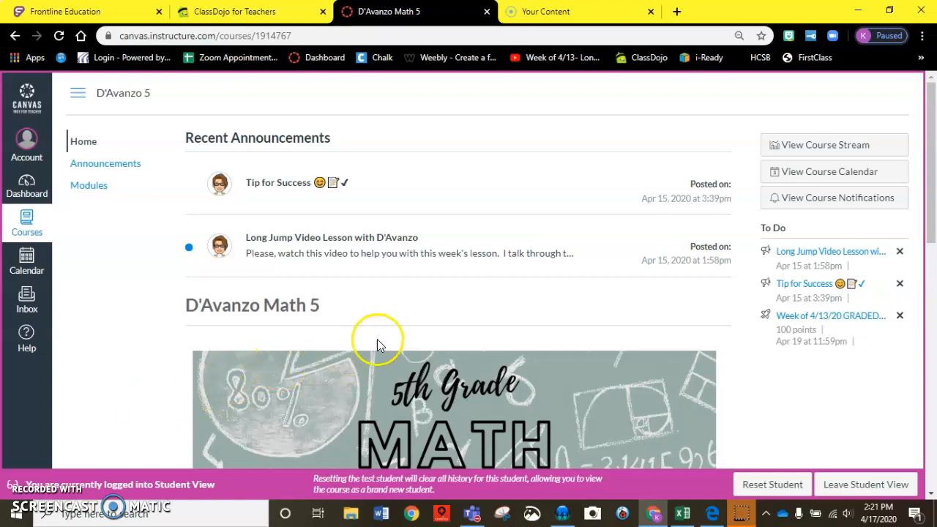
mouse_move(422, 306)
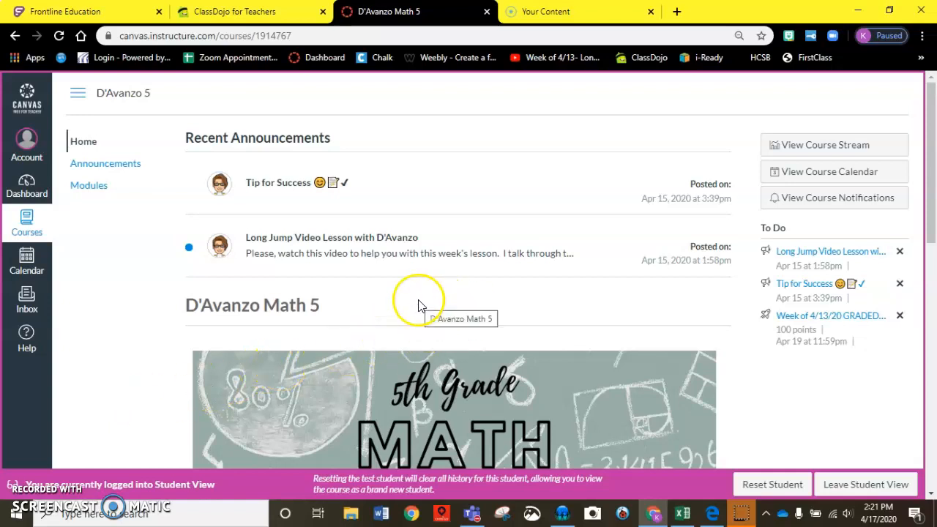
mouse_move(428, 303)
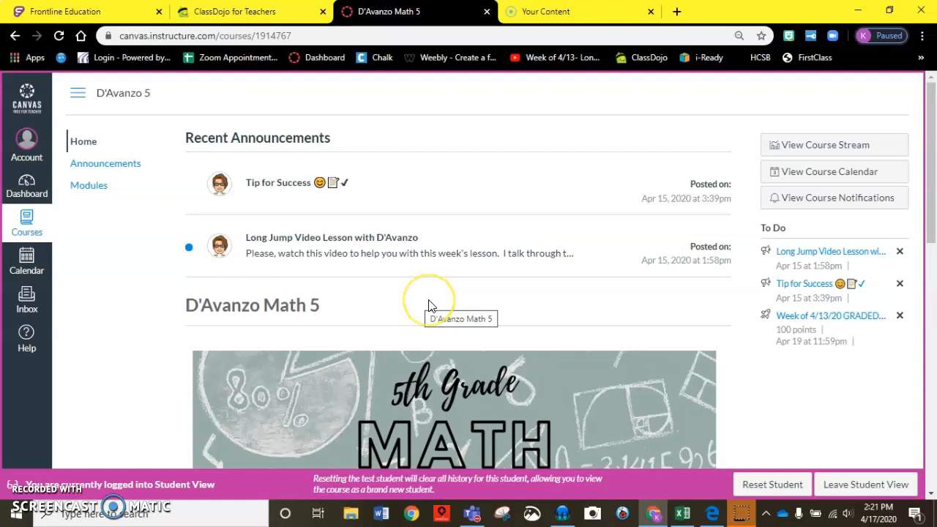
Open the Week of 4/13/20 module overview from the Home page's weekly buttons.
scroll("down", 3)
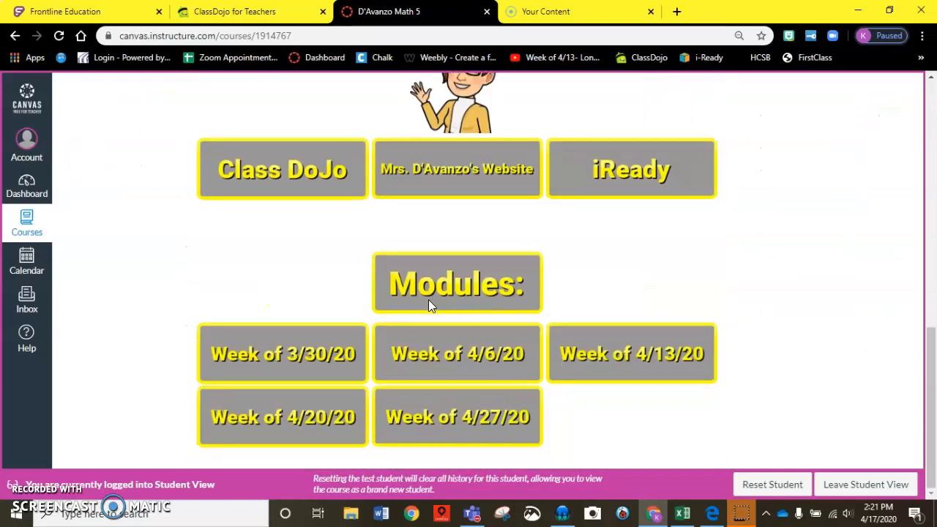
mouse_move(632, 353)
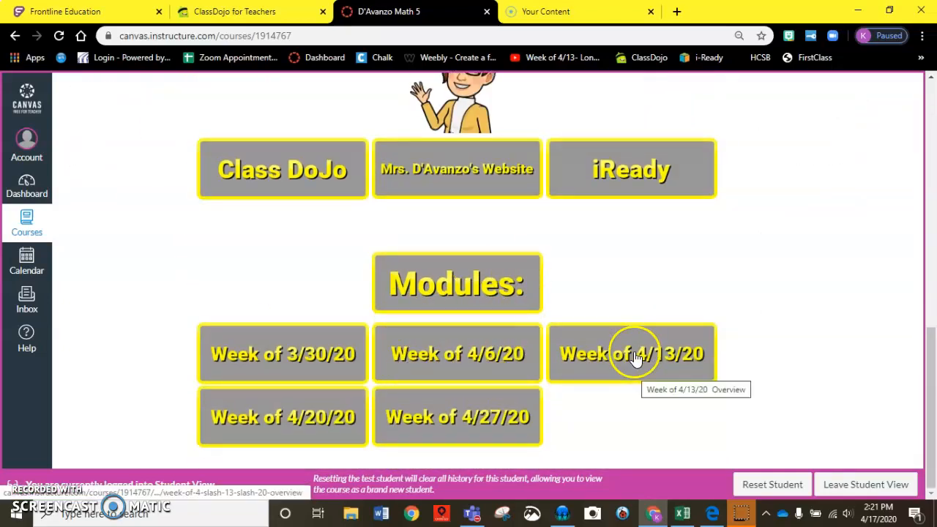
left_click(631, 353)
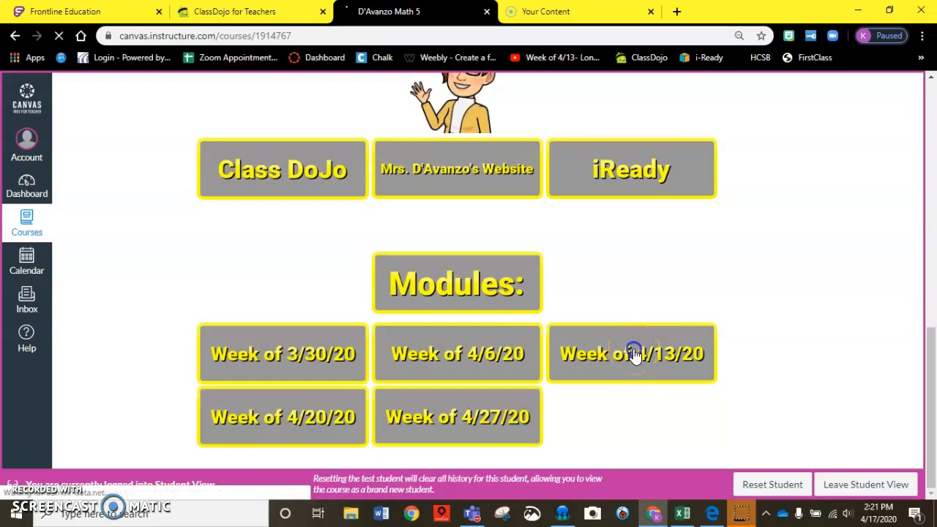
left_click(632, 353)
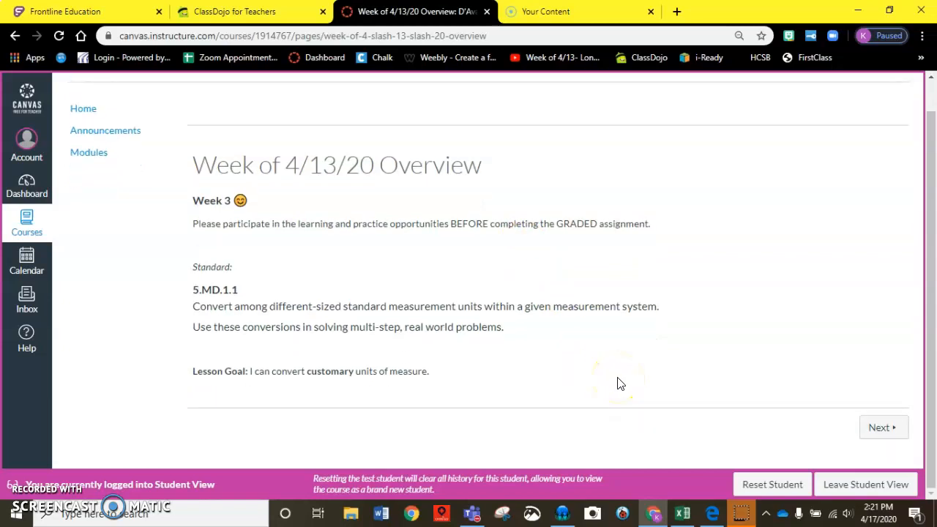
Advance to the Customary Units of Length: Learning Resources page and review its Study Jams, Nearpod, videos and lyrics.
left_click(881, 427)
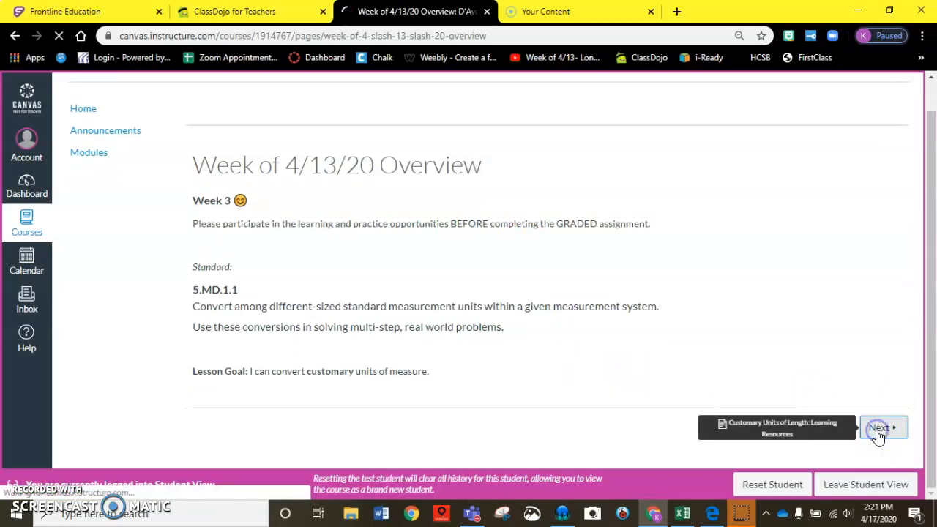
left_click(881, 428)
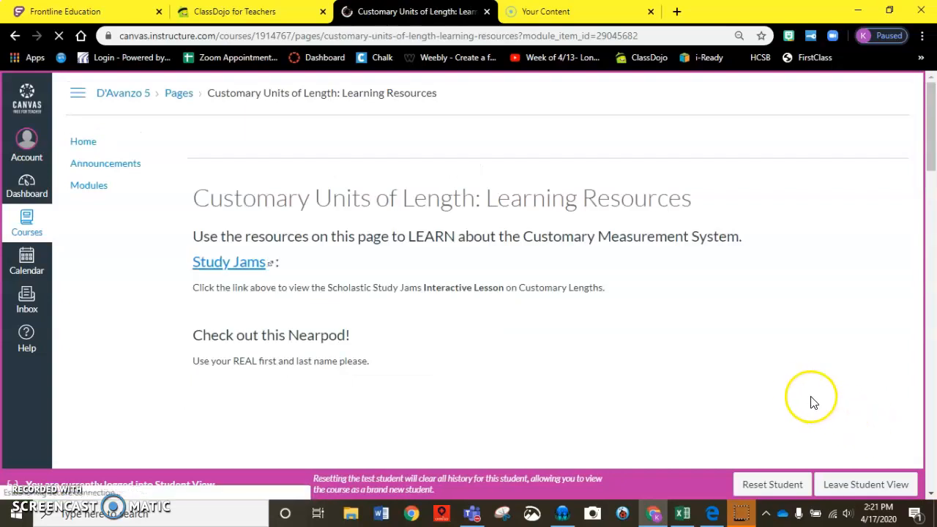
mouse_move(688, 360)
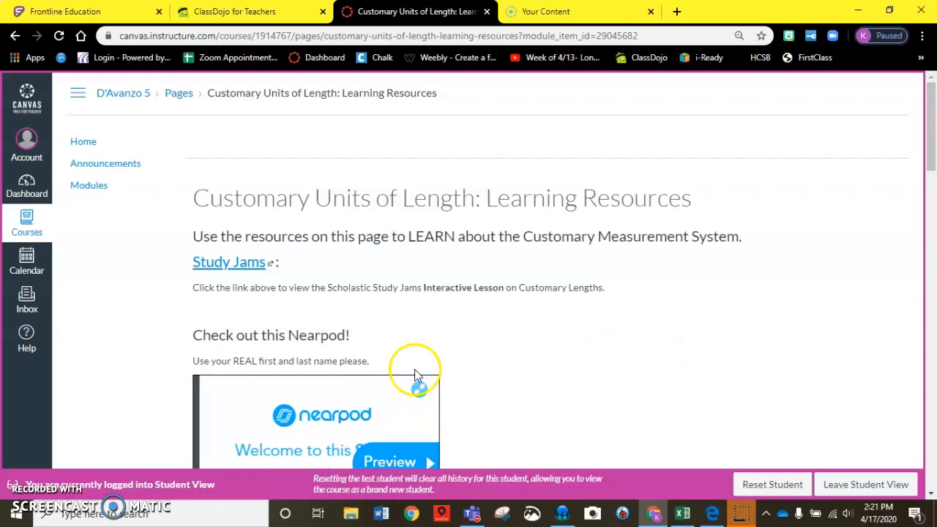
scroll("down", 3)
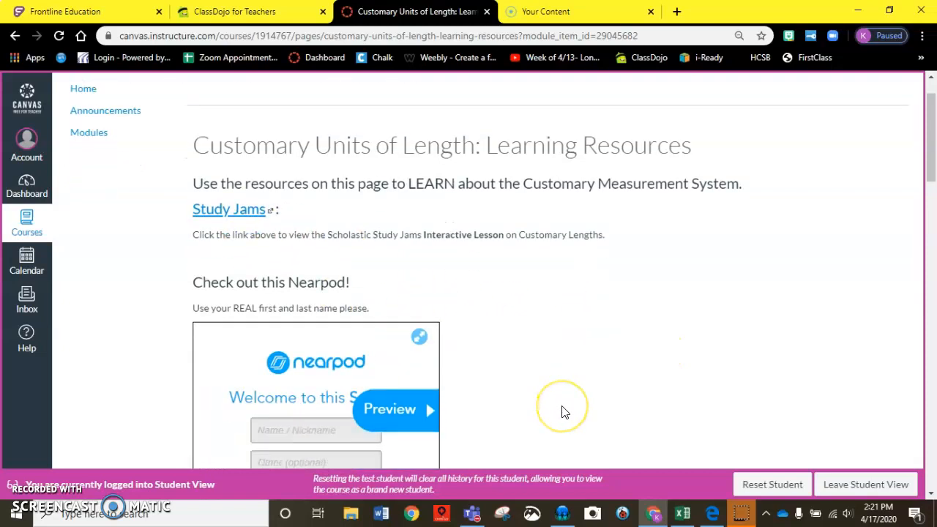
scroll("down", 3)
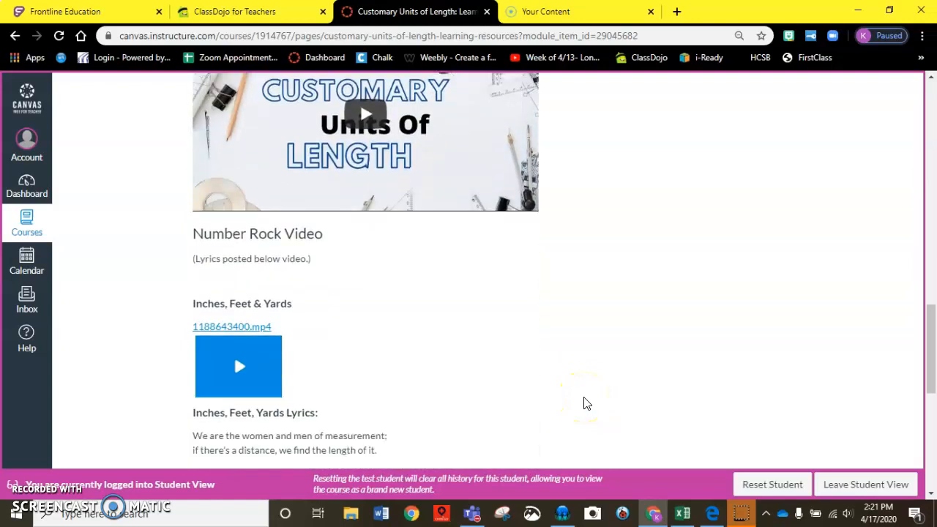
scroll("down", 3)
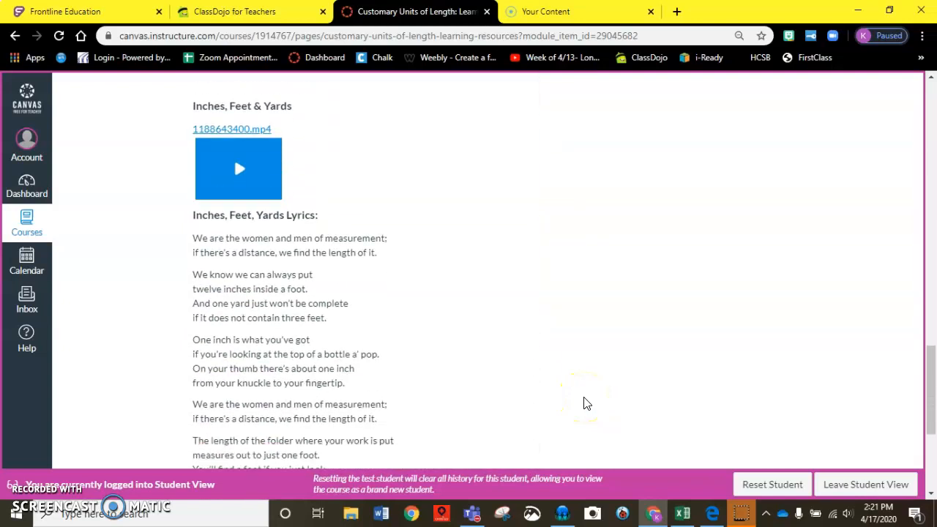
scroll("down", 3)
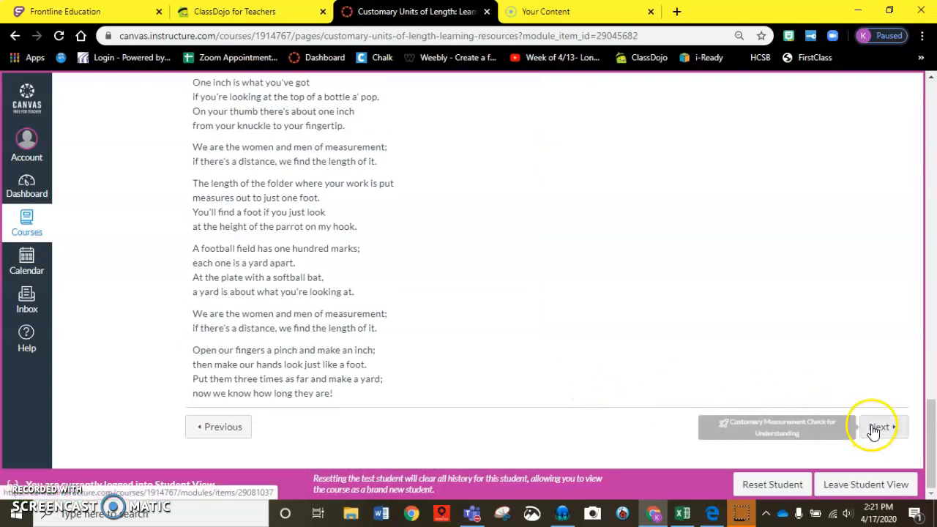
Advance to the Customary Measurement Check for Understanding quiz (10 points, 8 questions, unlimited attempts).
left_click(879, 427)
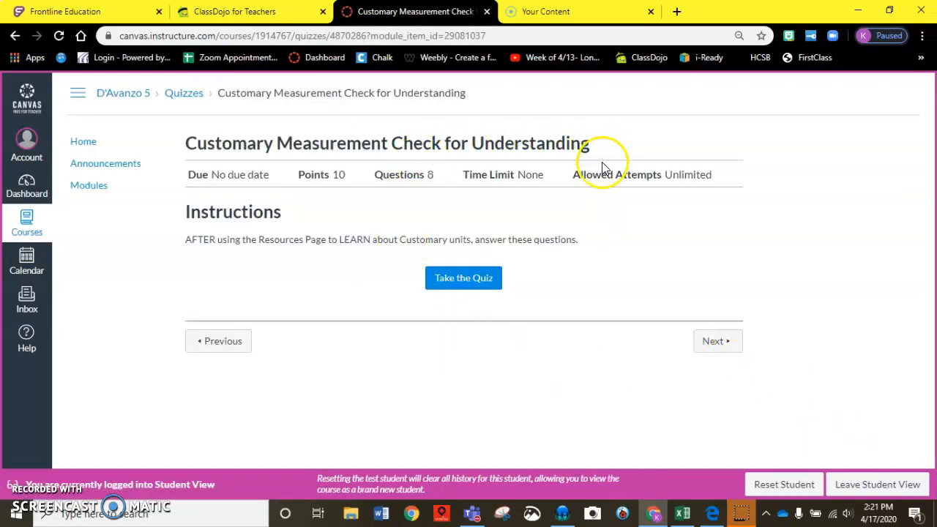
mouse_move(530, 256)
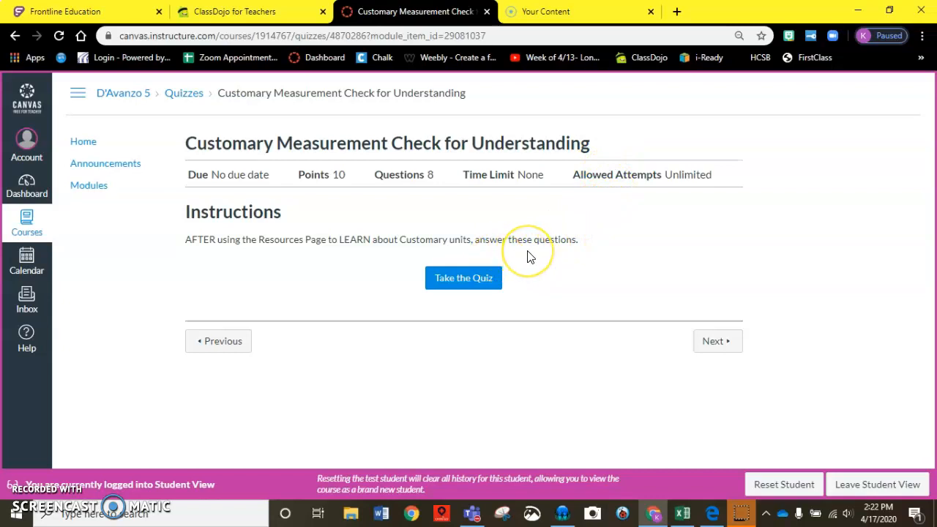
mouse_move(530, 256)
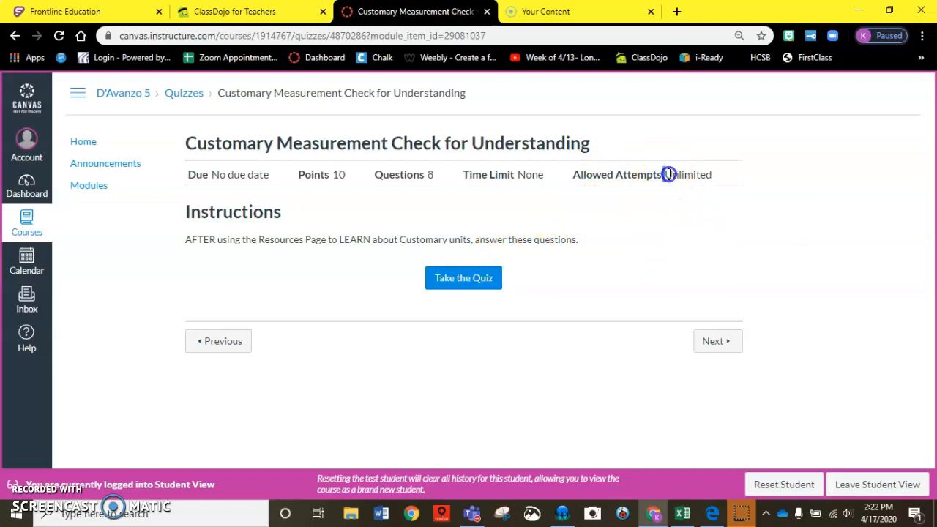
double_click(686, 175)
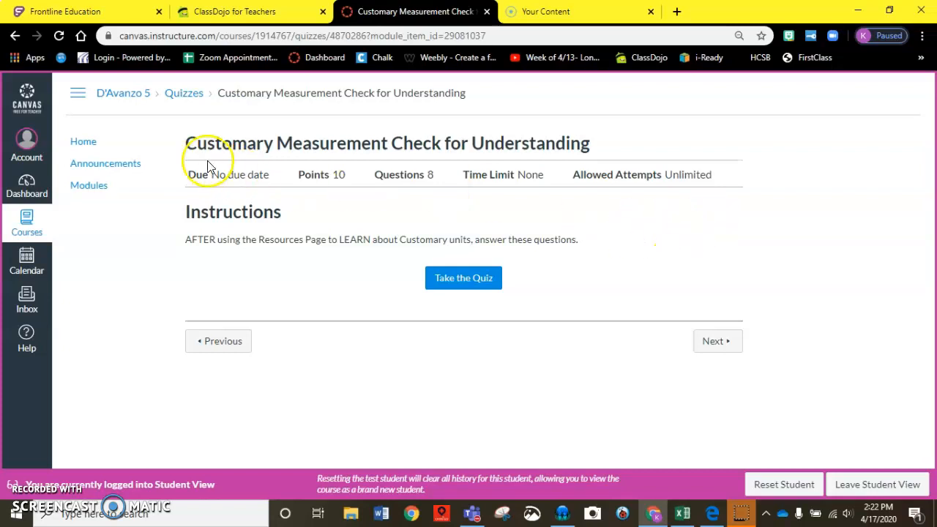
mouse_move(577, 141)
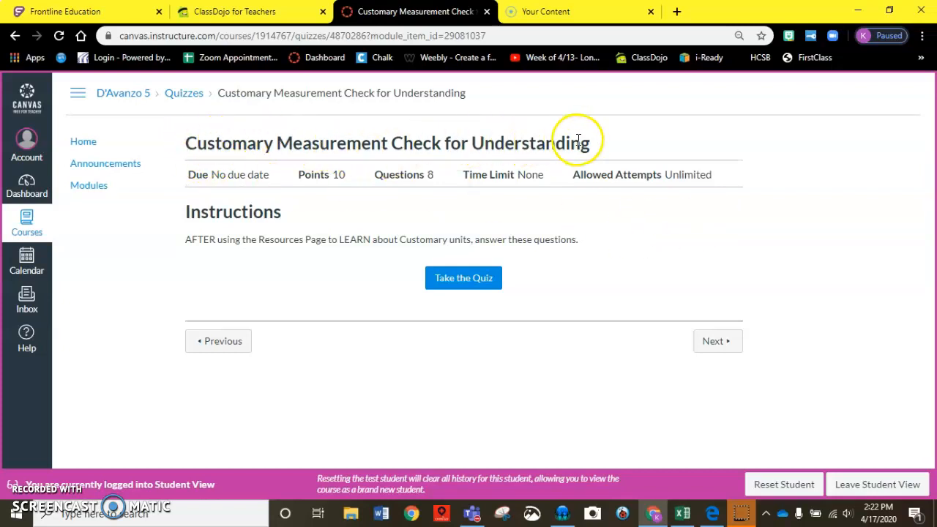
mouse_move(647, 319)
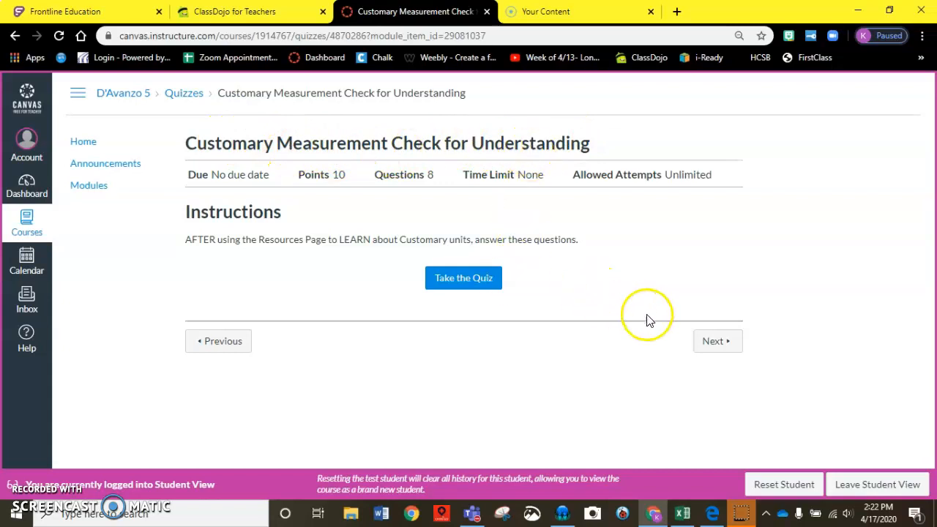
mouse_move(505, 281)
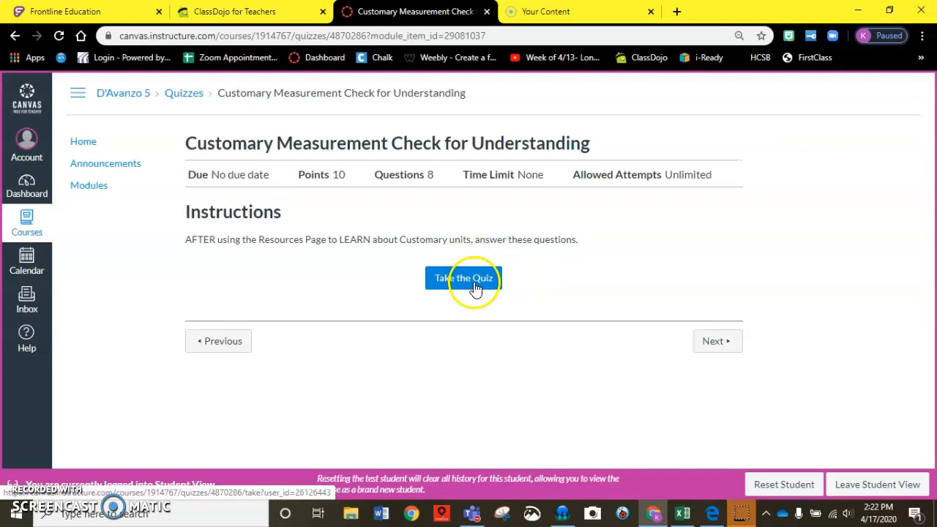
mouse_move(714, 341)
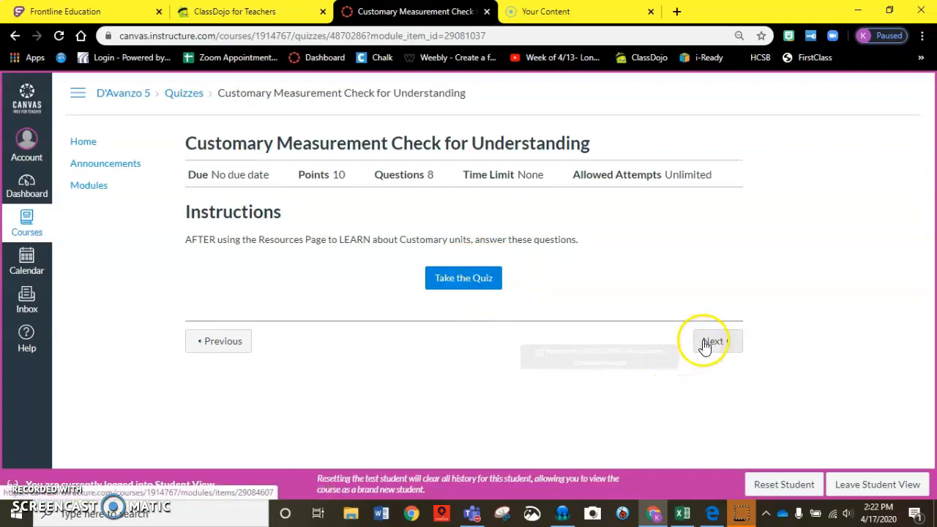
Review the graded Customary Length assignment (100 points, 4 questions), then go to the course Announcements.
left_click(714, 341)
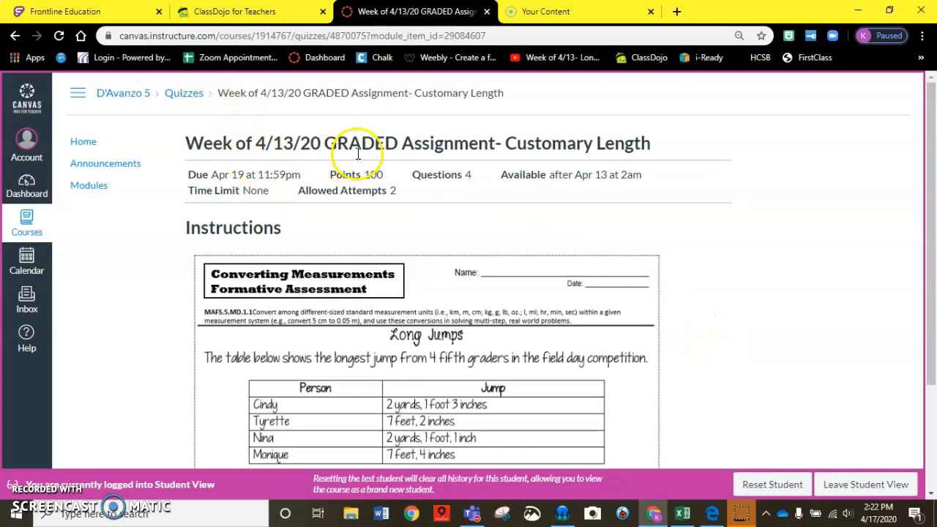
mouse_move(706, 266)
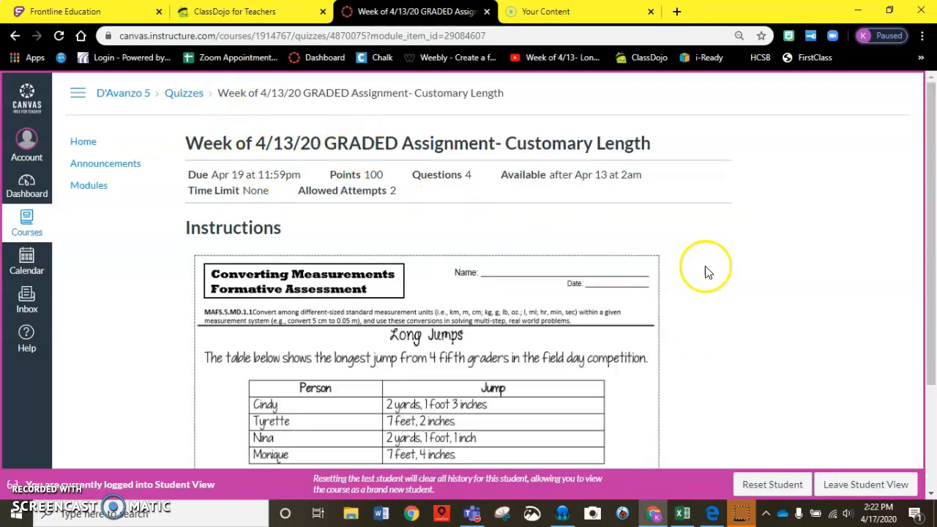
scroll("down", 3)
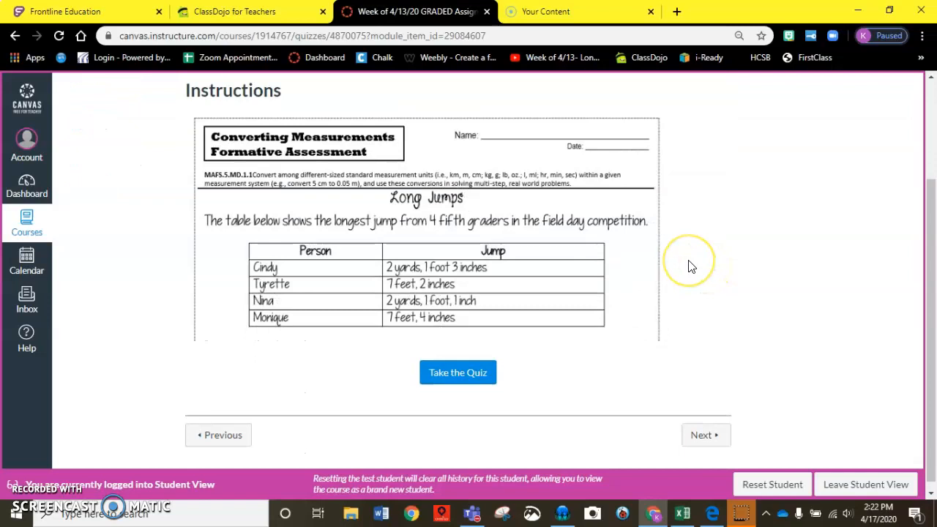
scroll("up", 3)
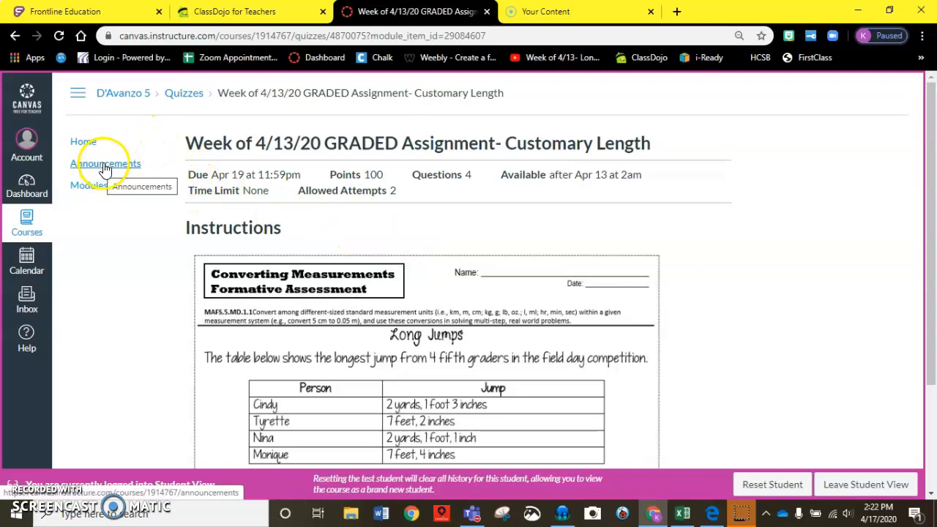
left_click(106, 164)
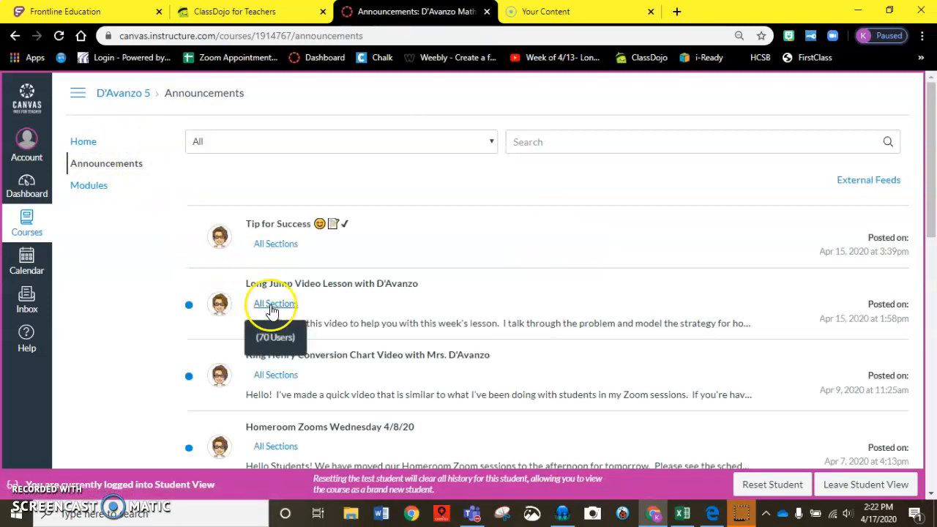
mouse_move(304, 293)
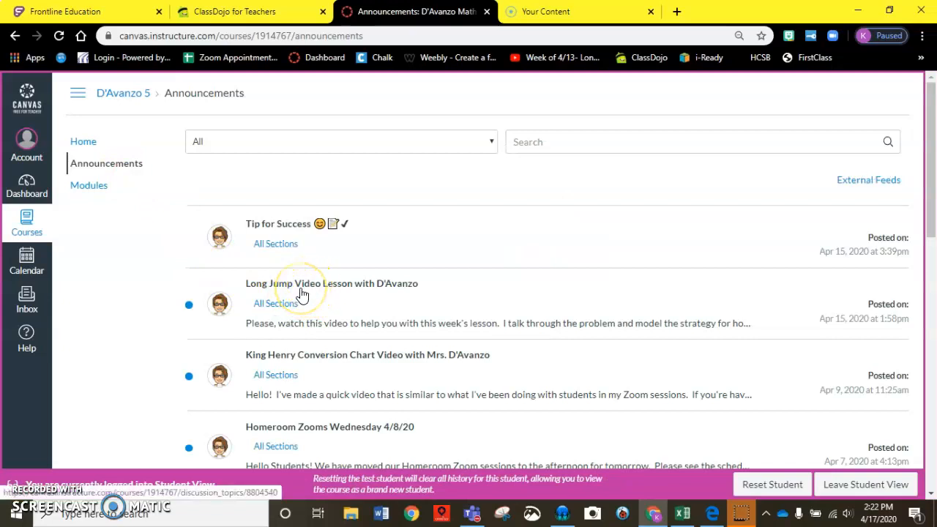
View the Long Jump Video Lesson with D'Avanzo announcement and its embedded Long Jump Problem video.
left_click(331, 284)
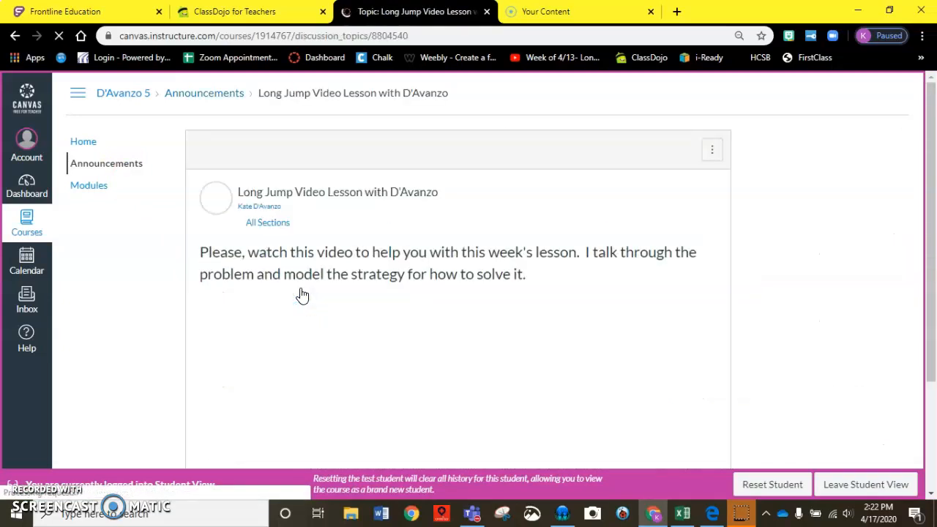
scroll("down", 3)
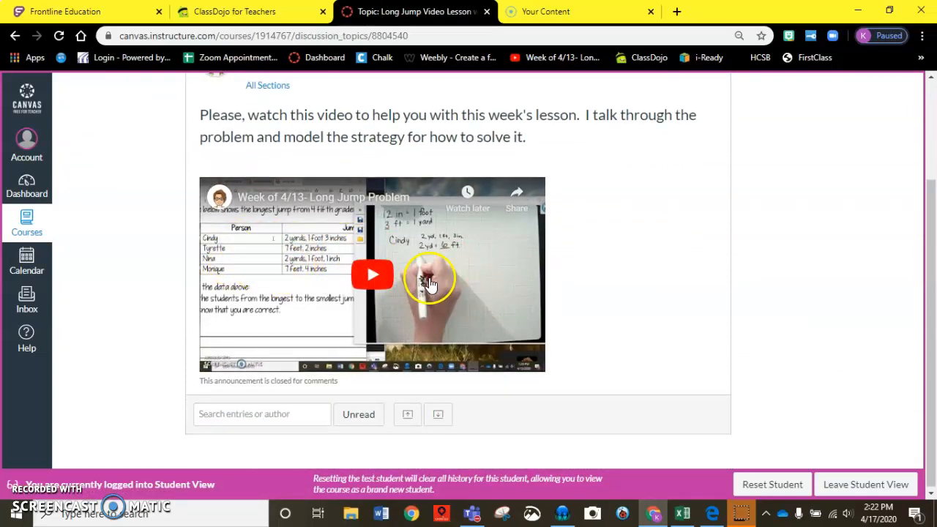
mouse_move(442, 277)
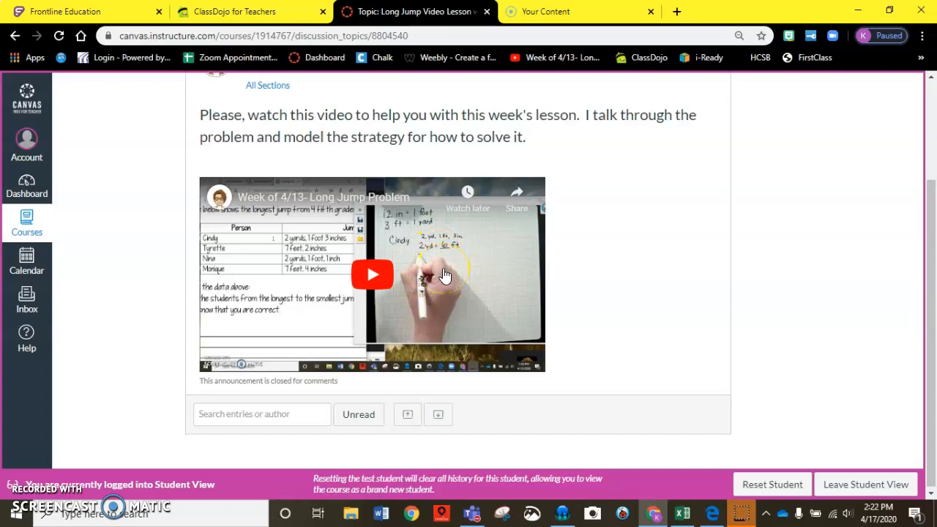
scroll("up", 3)
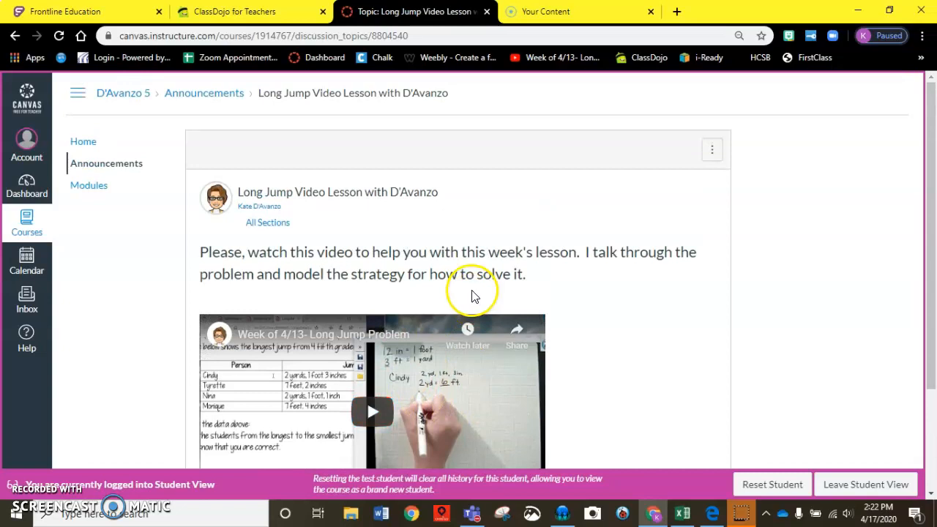
mouse_move(139, 223)
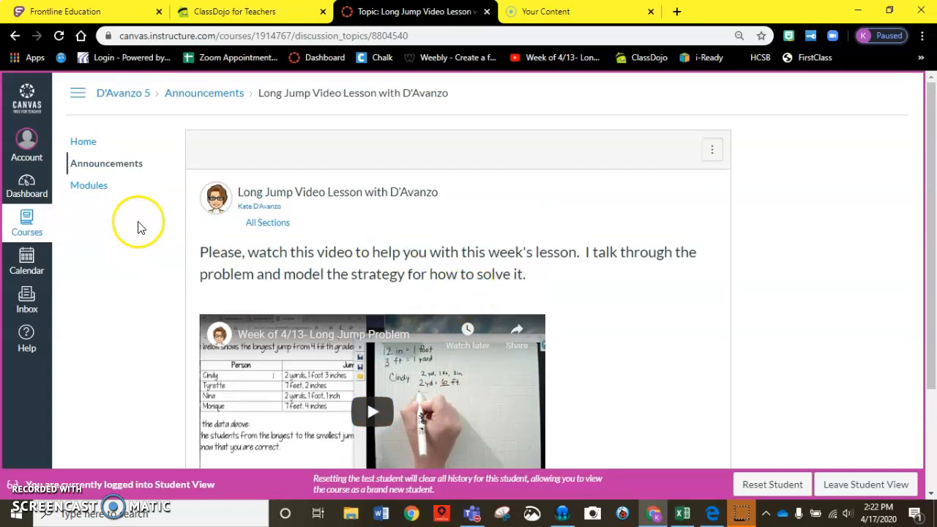
Return to the D'Avanzo Math 5 Home page and review its announcements and weekly module buttons.
left_click(82, 141)
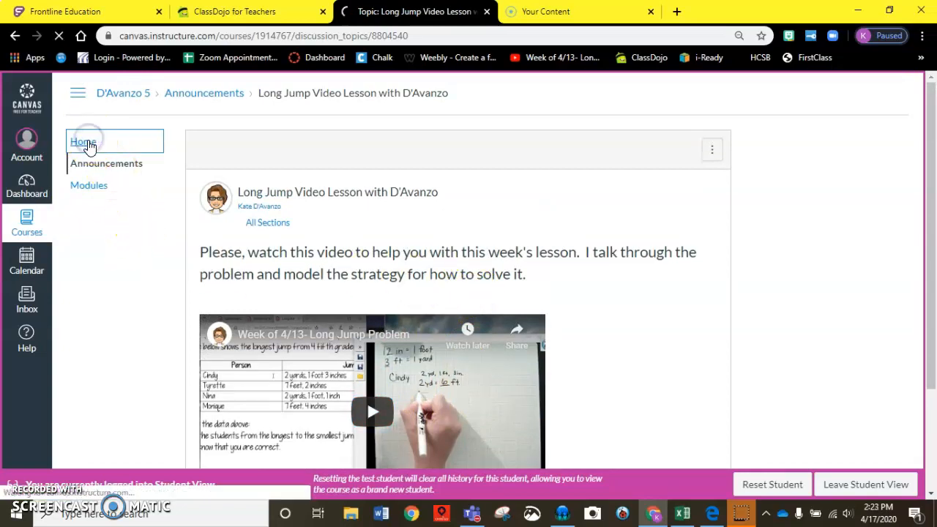
left_click(82, 140)
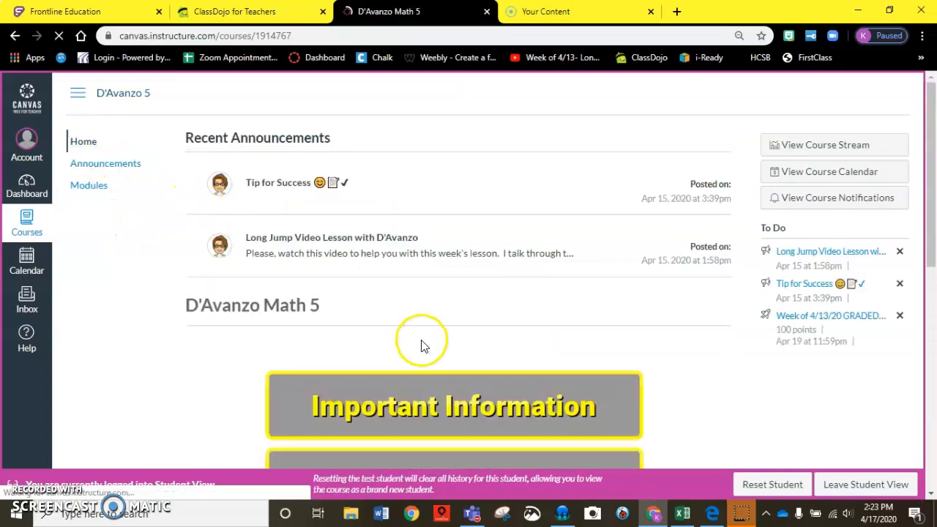
scroll("down", 3)
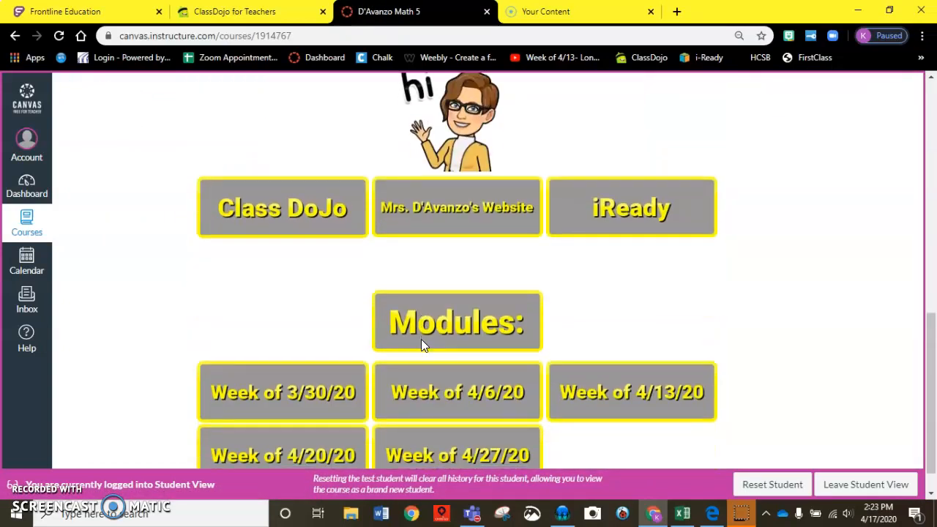
scroll("up", 3)
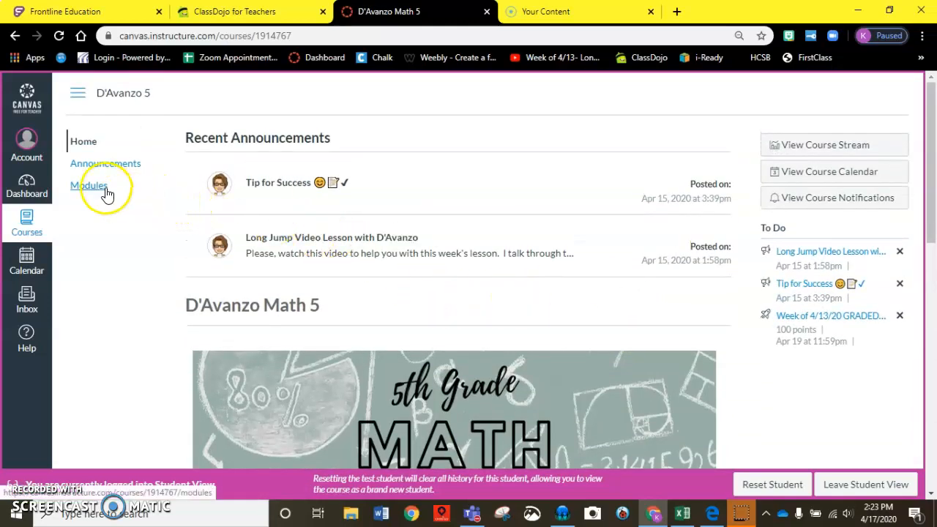
mouse_move(88, 184)
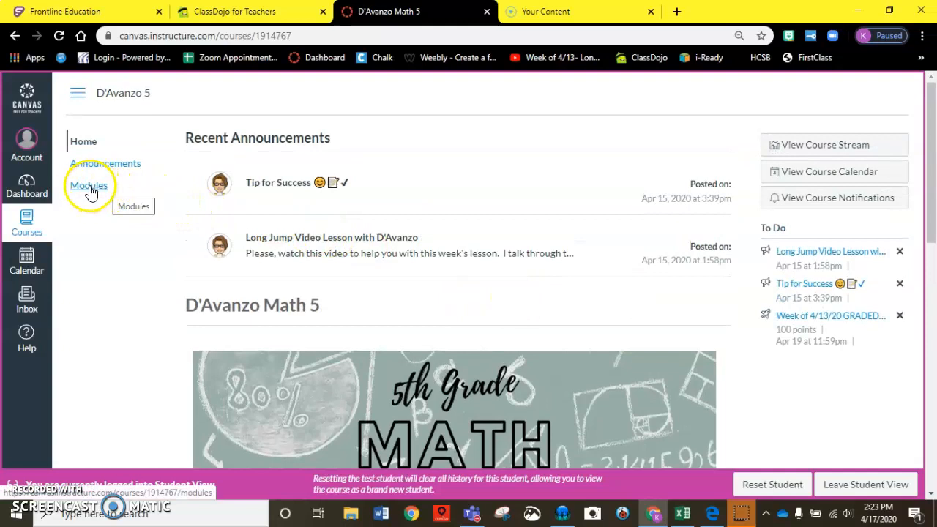
From the Modules list, open the Week of 4/13/20 GRADED Assignment- Customary Length quiz with its Long Jumps instructions.
left_click(88, 185)
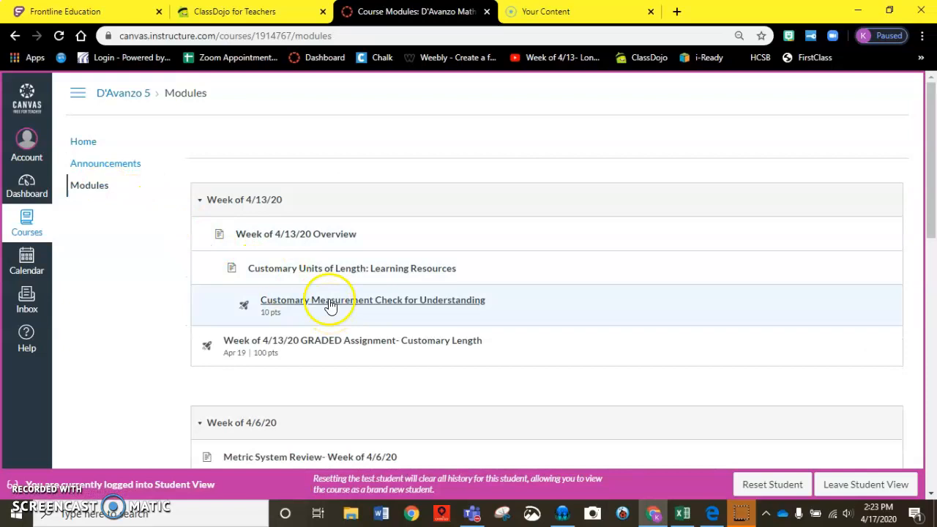
mouse_move(275, 235)
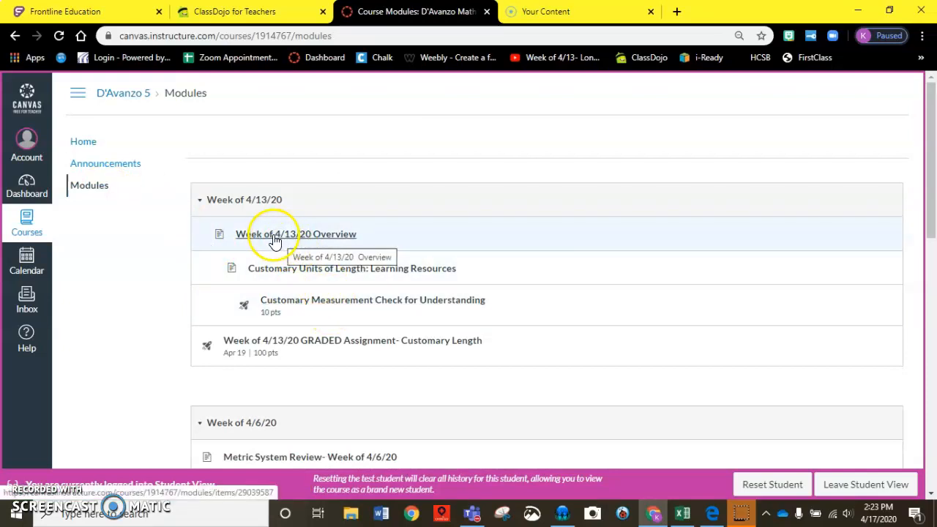
mouse_move(395, 279)
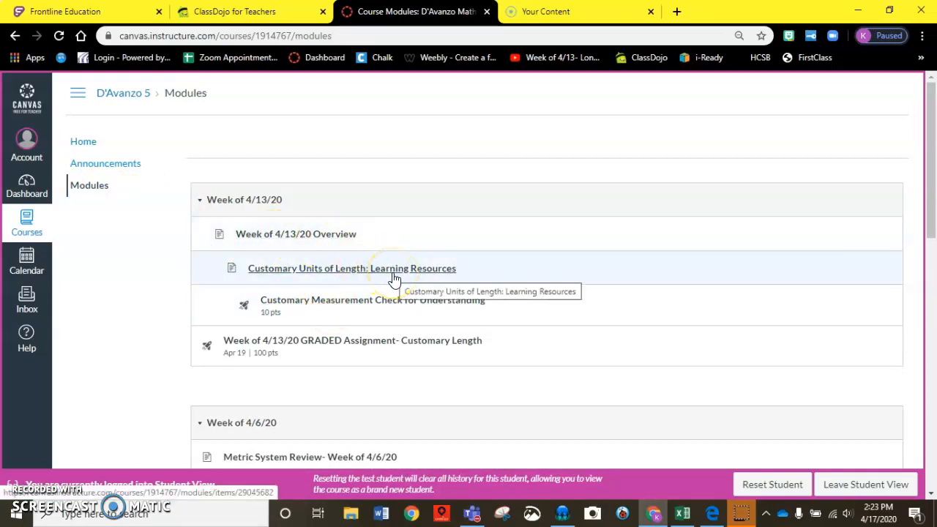
mouse_move(395, 303)
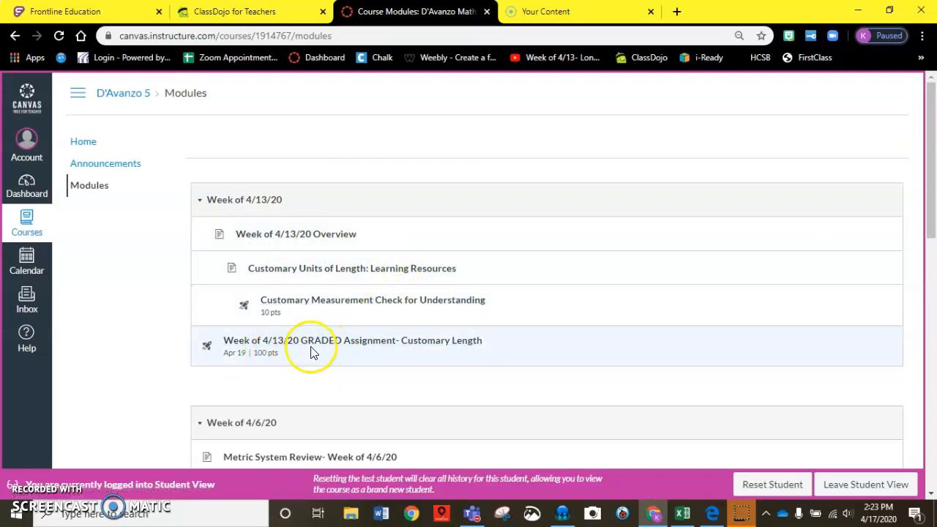
mouse_move(85, 246)
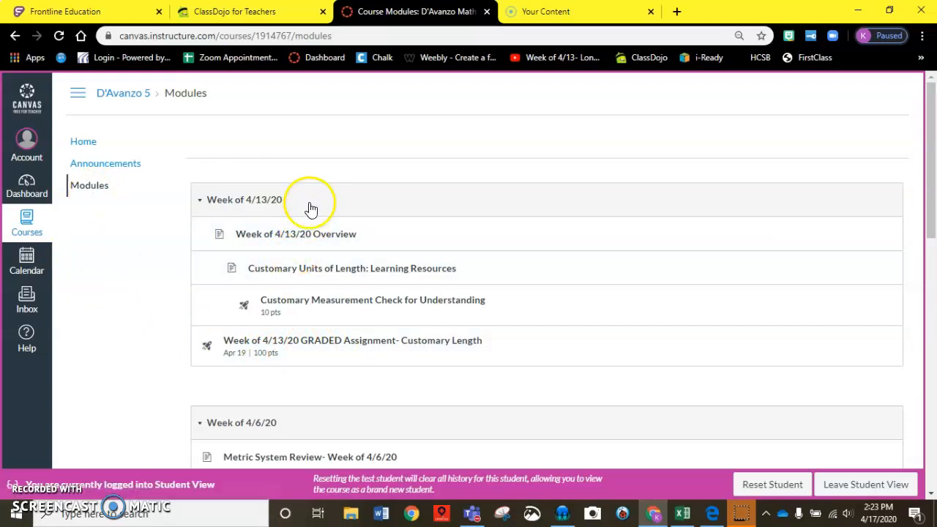
mouse_move(325, 307)
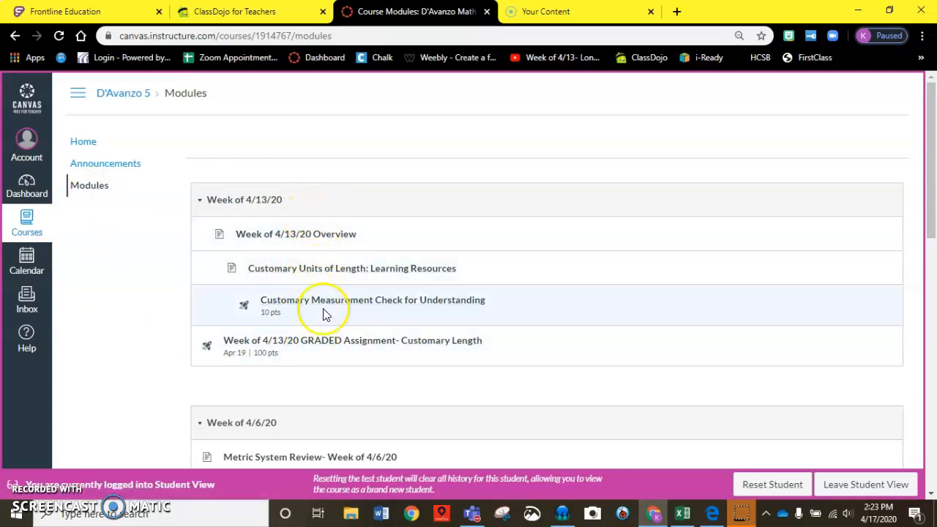
left_click(351, 340)
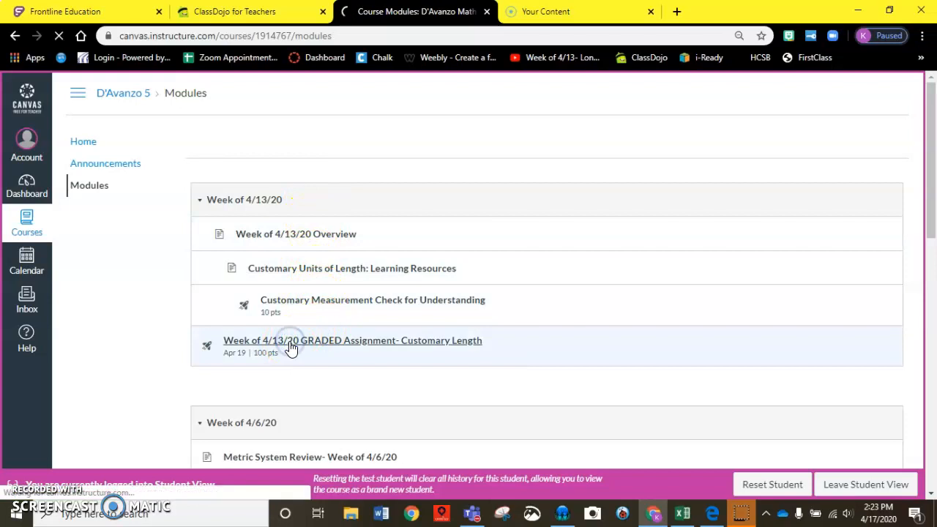
left_click(352, 340)
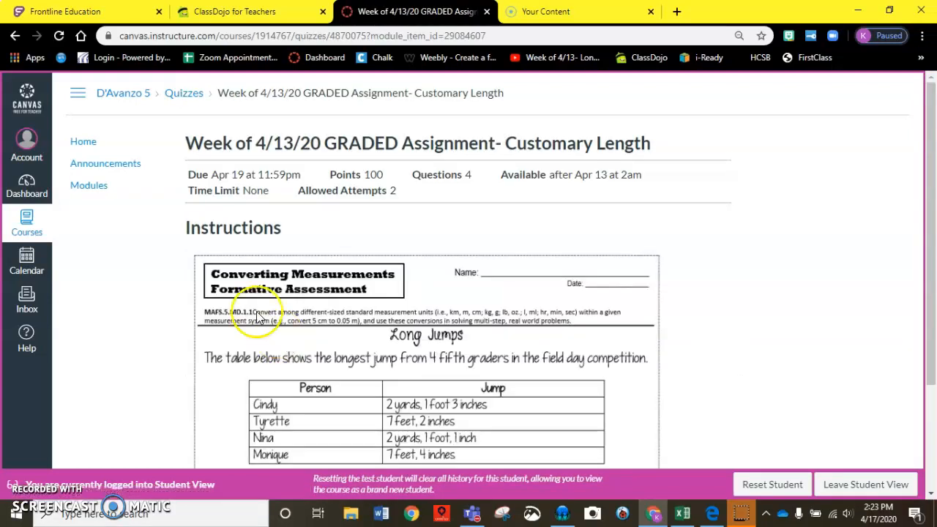
Return to the course Home page showing the graded Week of 4/13/20 assignment in the To Do list.
left_click(82, 141)
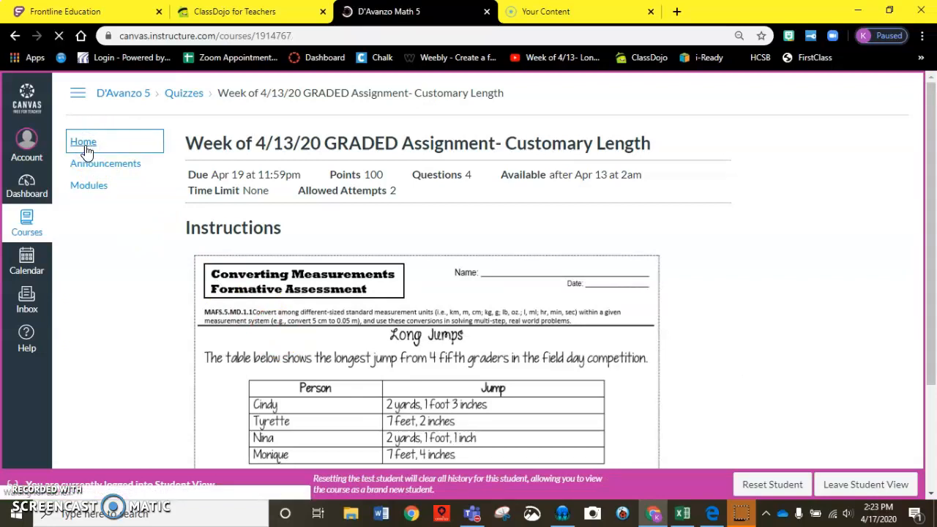
left_click(82, 141)
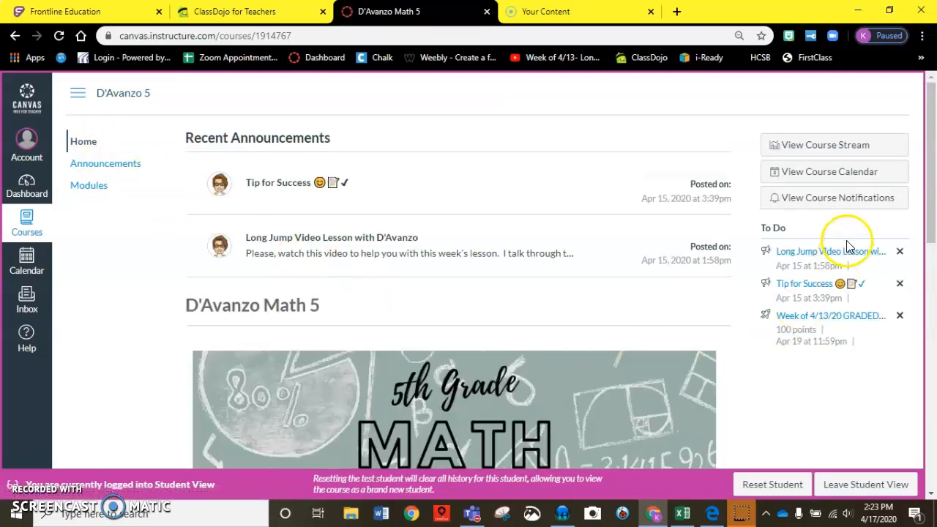
mouse_move(856, 329)
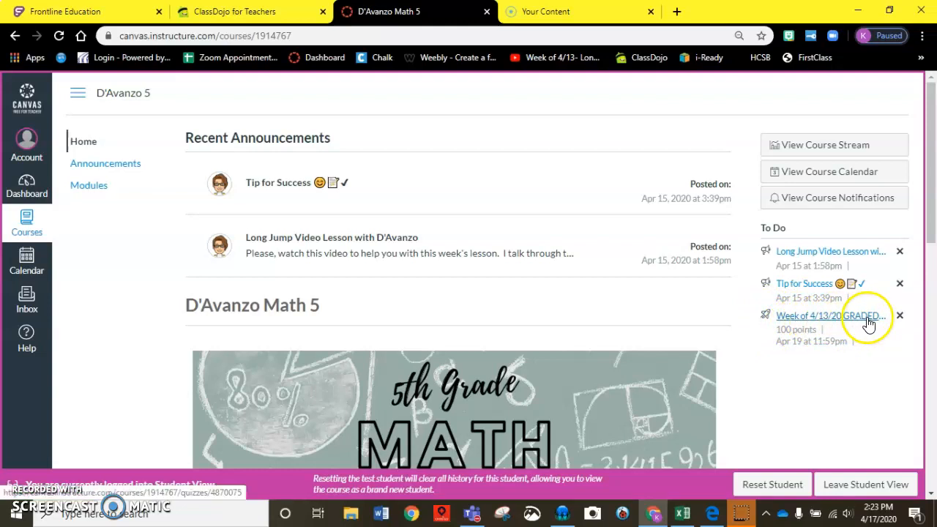
mouse_move(867, 328)
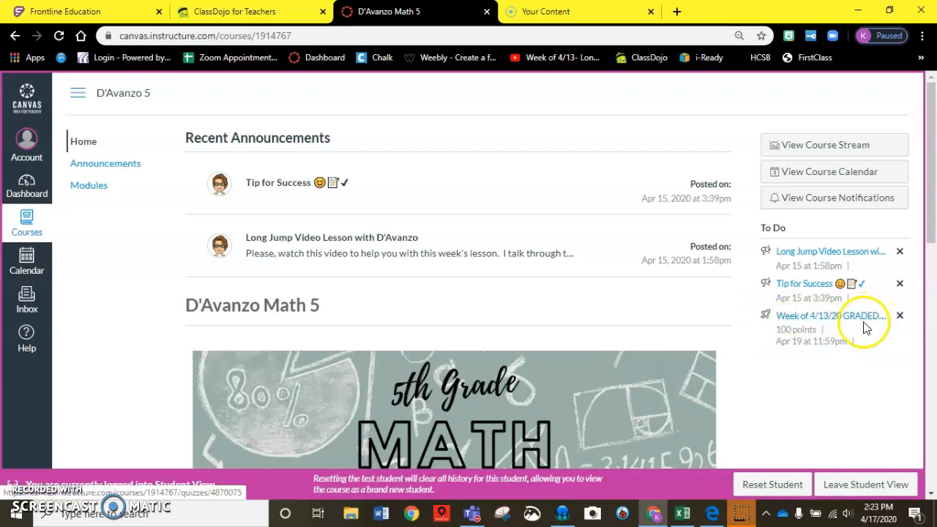
mouse_move(354, 339)
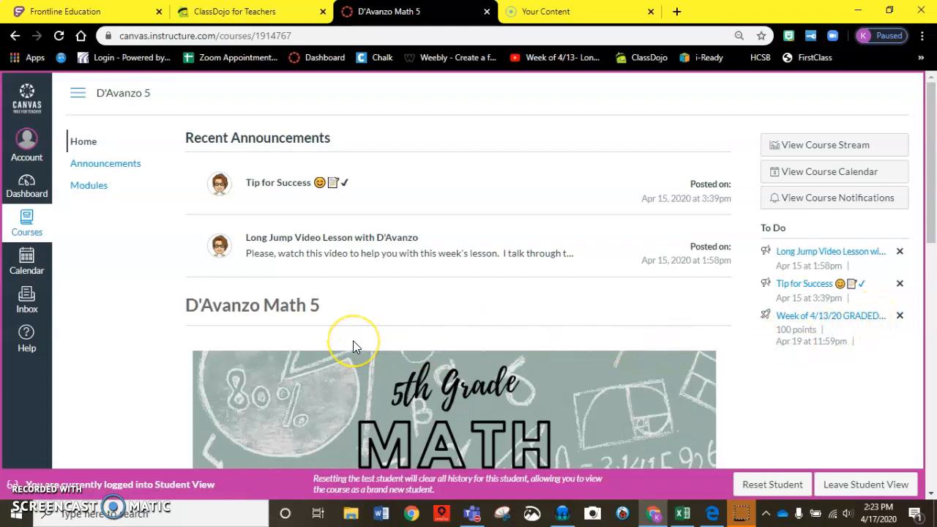
mouse_move(354, 345)
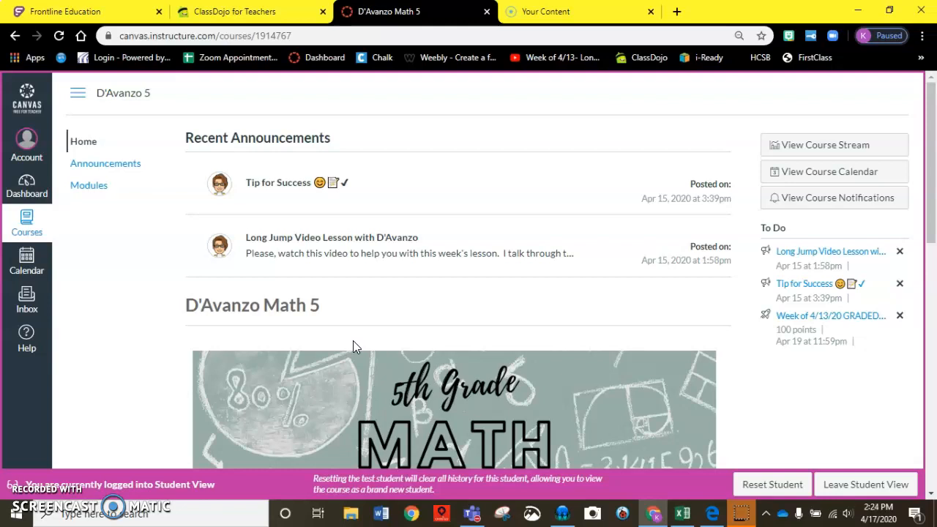
mouse_move(120, 407)
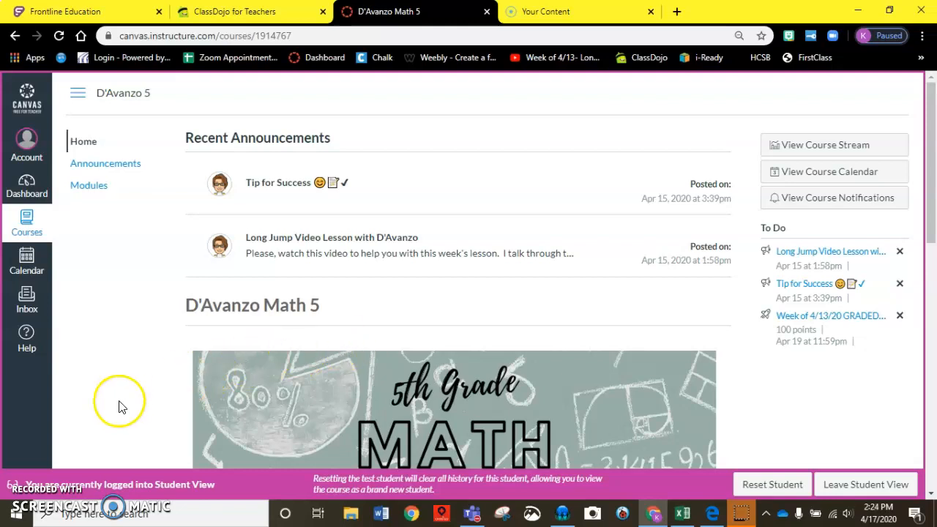